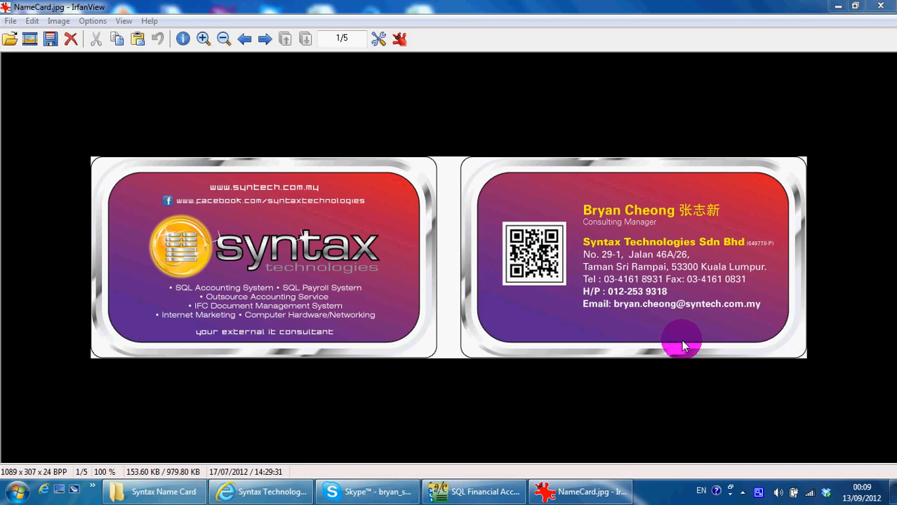
mouse_move(626, 346)
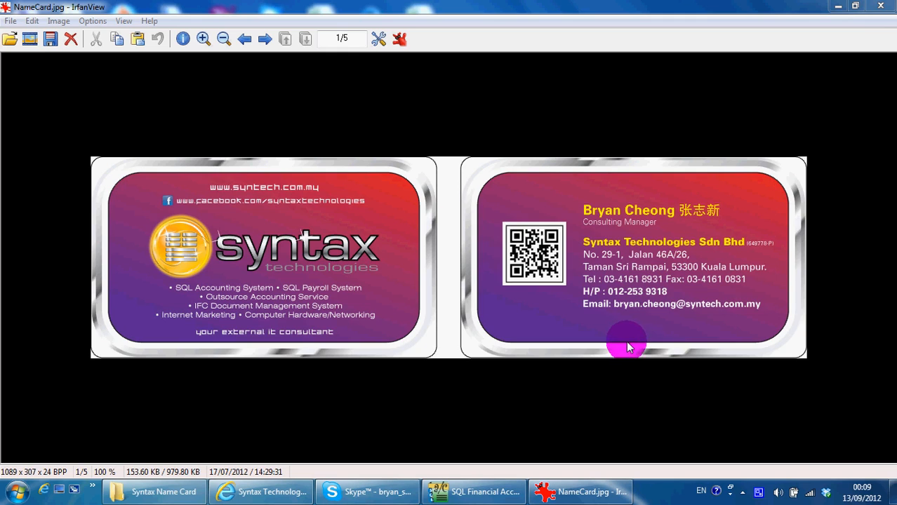
mouse_move(237, 186)
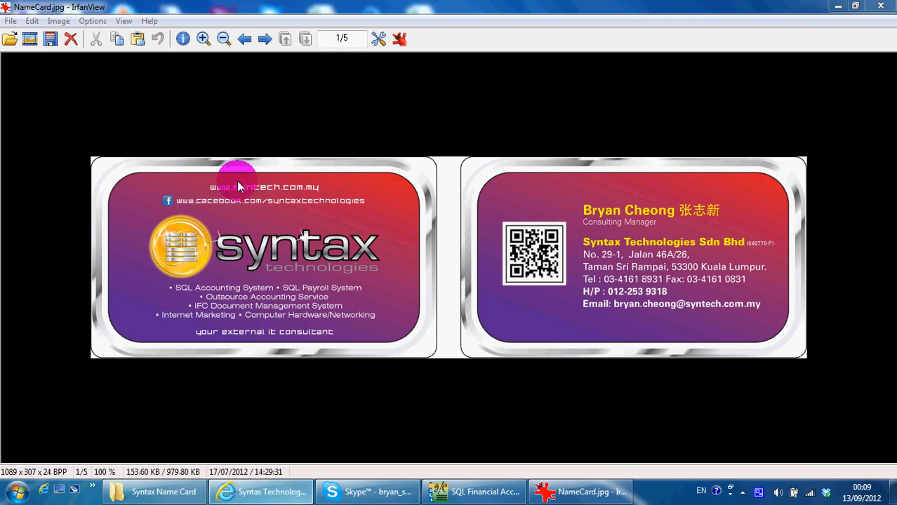
Switch to the browser window showing Syntax Technologies Sdn Bhd's Facebook page.
click(260, 492)
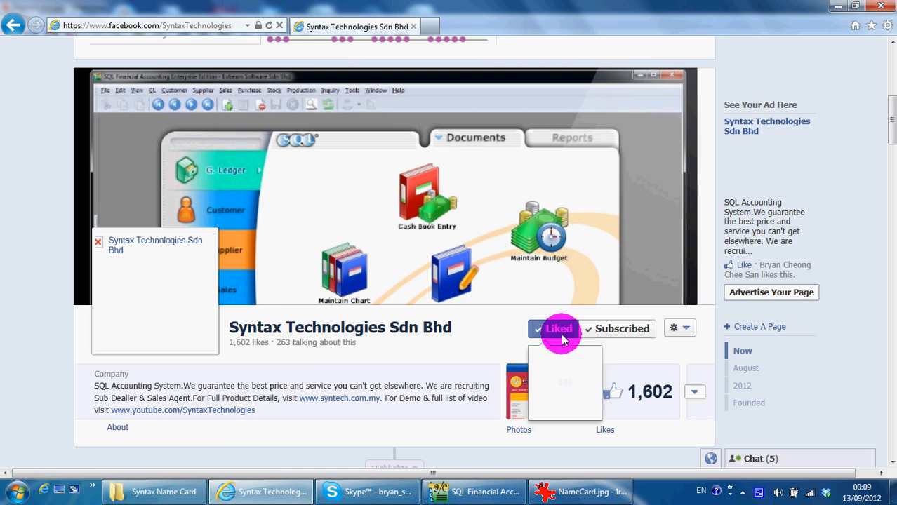
mouse_move(306, 362)
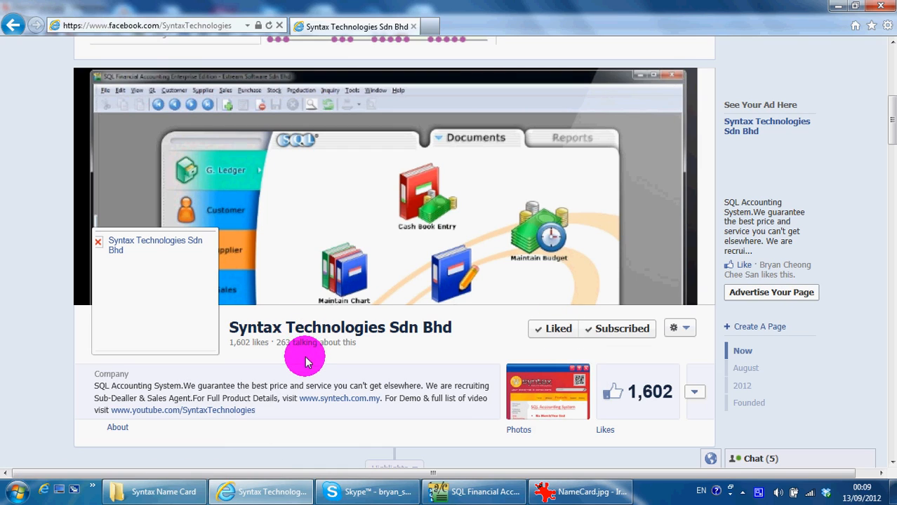
mouse_move(306, 354)
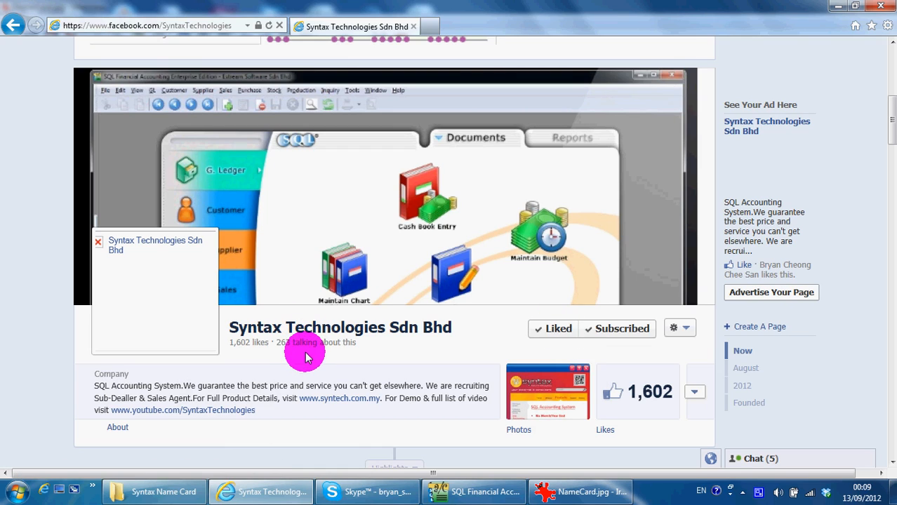
mouse_move(299, 379)
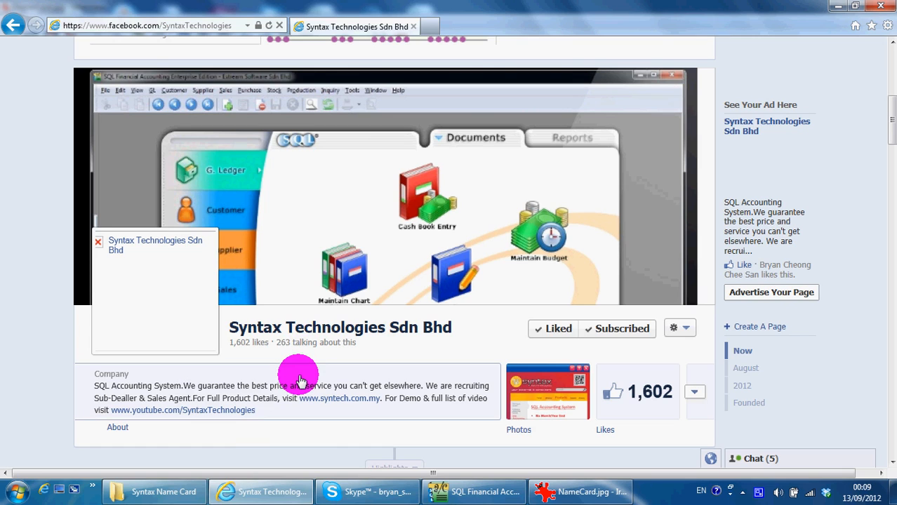
Switch to SQL Financial Accounting and show the empty Goods Received document list.
click(474, 491)
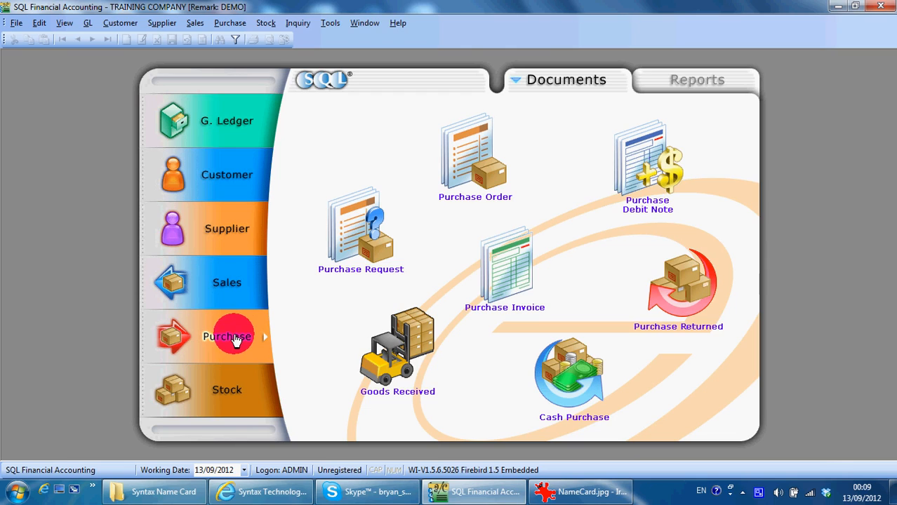
mouse_move(397, 348)
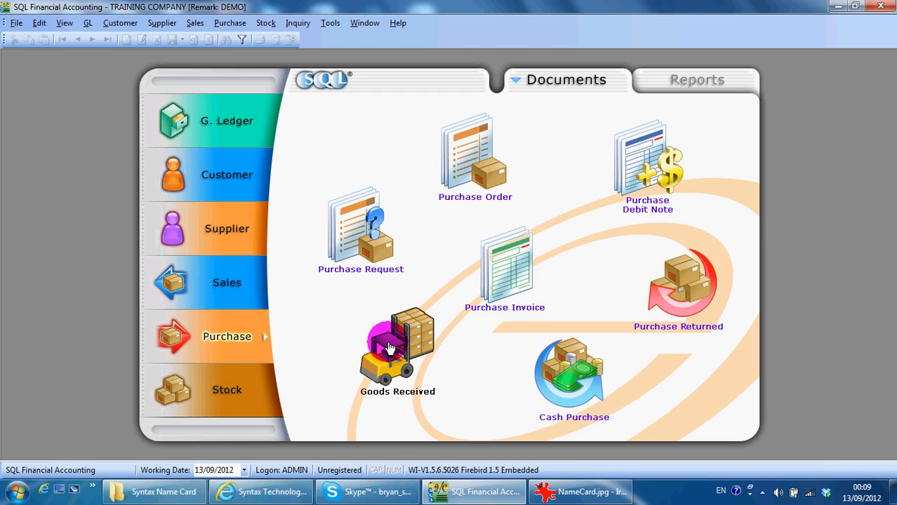
click(397, 348)
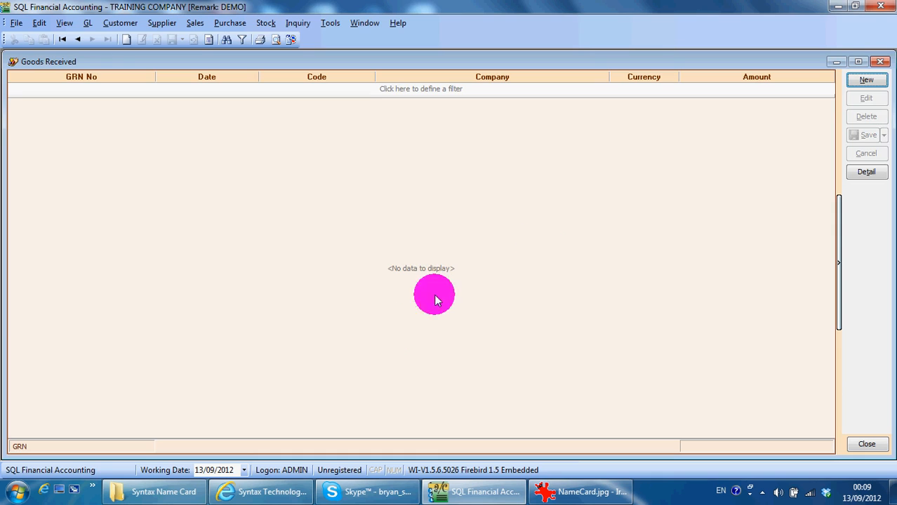
Create a new G/R Note with supplier 400-M0002 Maxis Communication Bhd and 30-day terms.
click(866, 79)
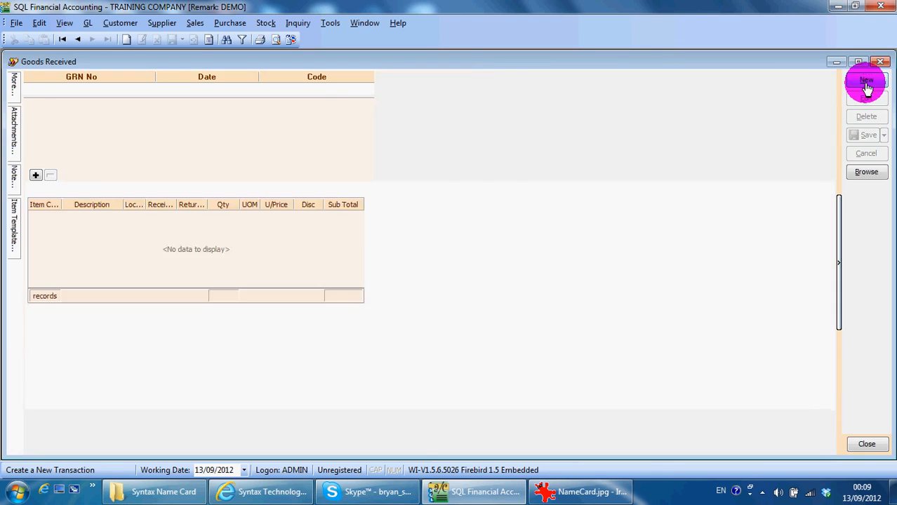
click(868, 80)
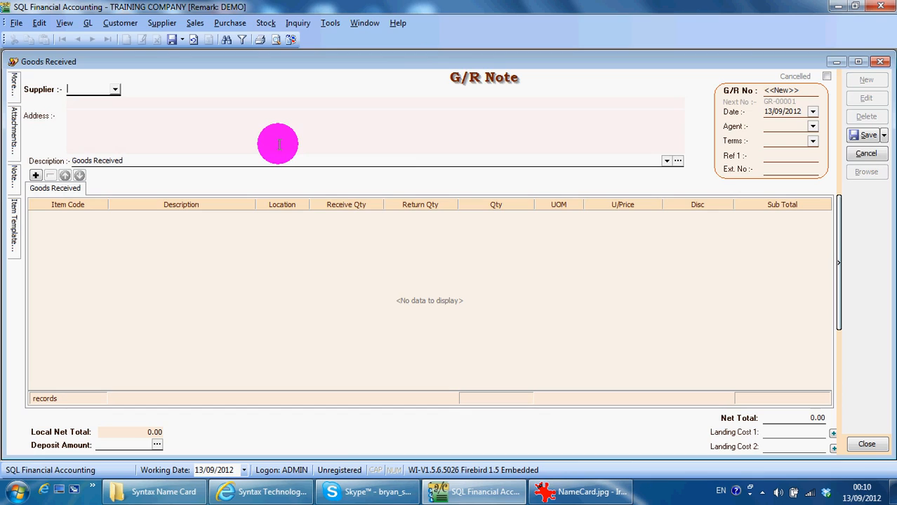
text(maxi)
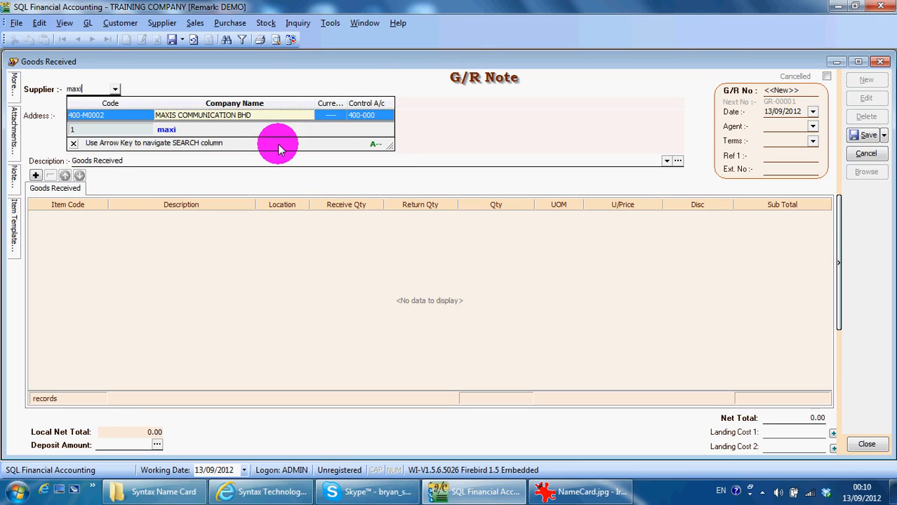
mouse_move(274, 115)
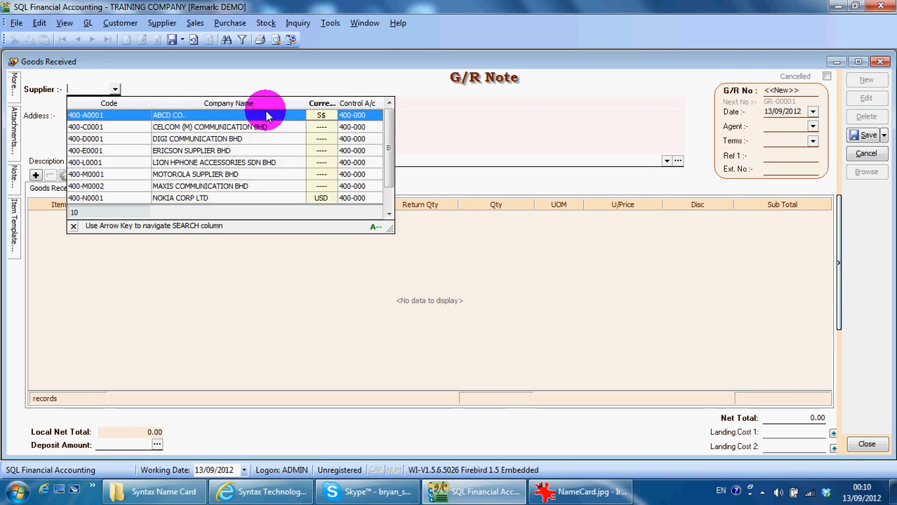
text(ma)
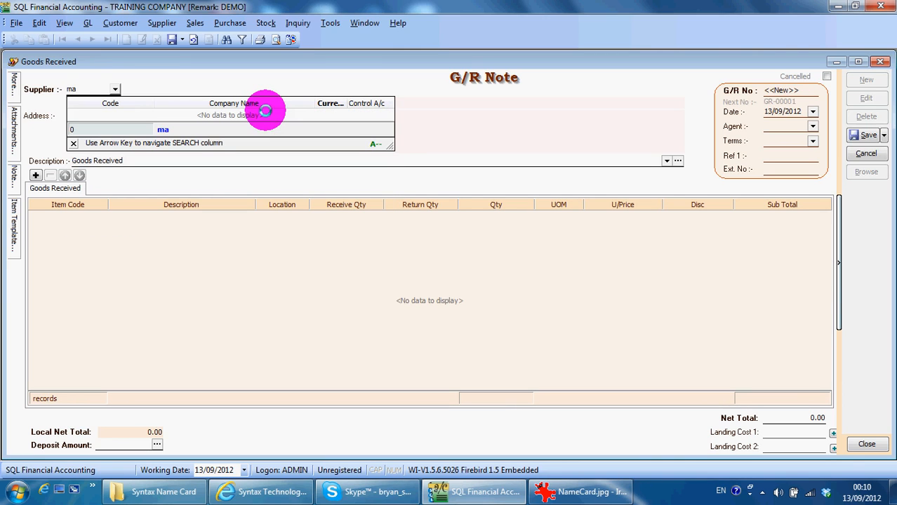
mouse_move(295, 107)
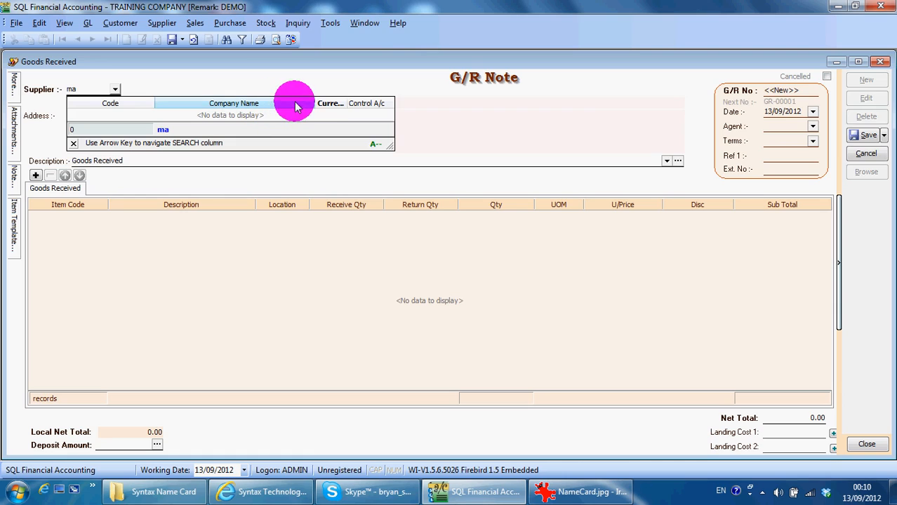
mouse_move(335, 112)
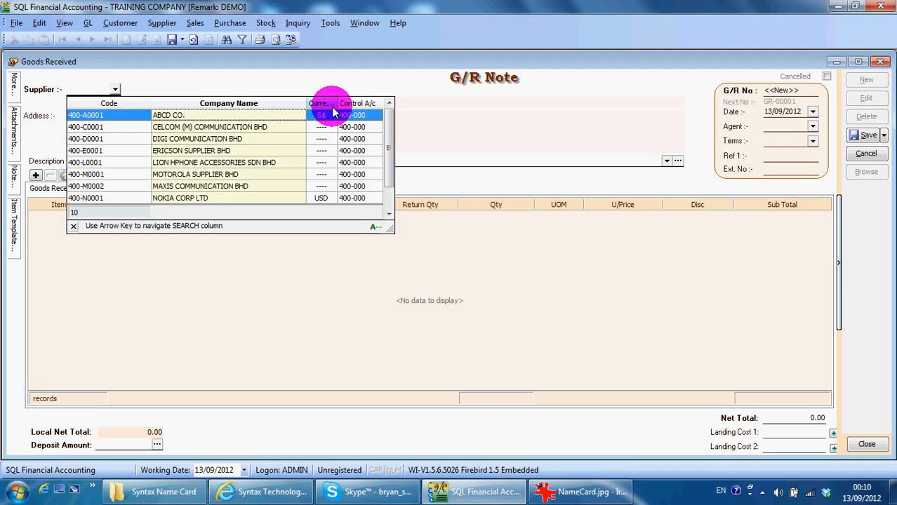
text(ma)
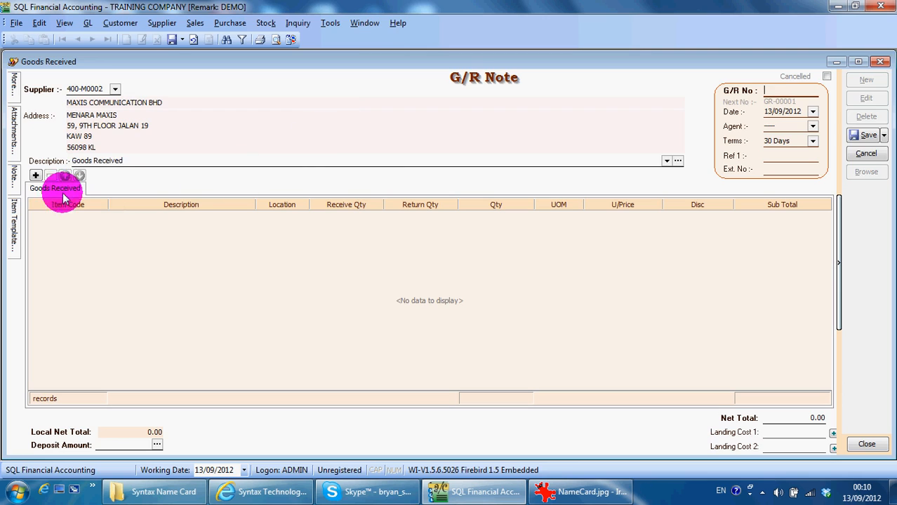
Add item M-PRE-60 Maxis Prepaid RM60, quantity 2 at 90.00, totalling 180.00.
click(36, 176)
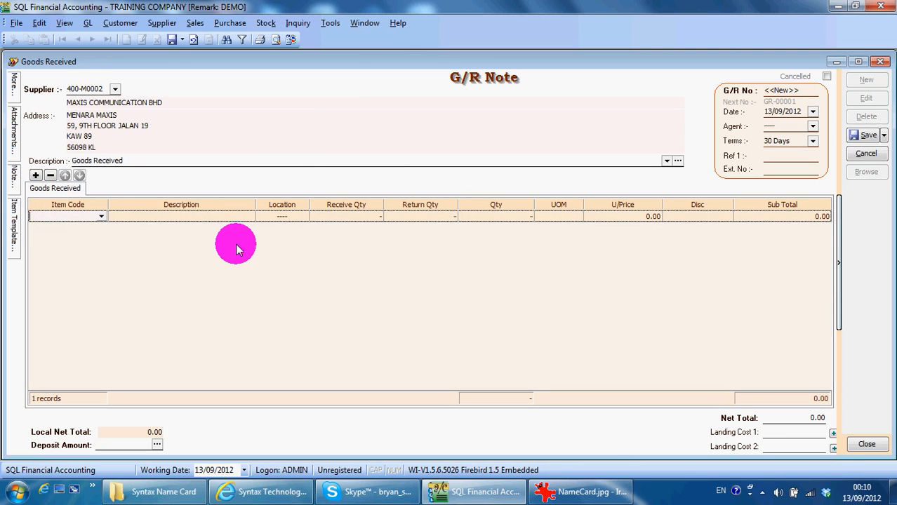
text(ma)
click(345, 216)
text(2)
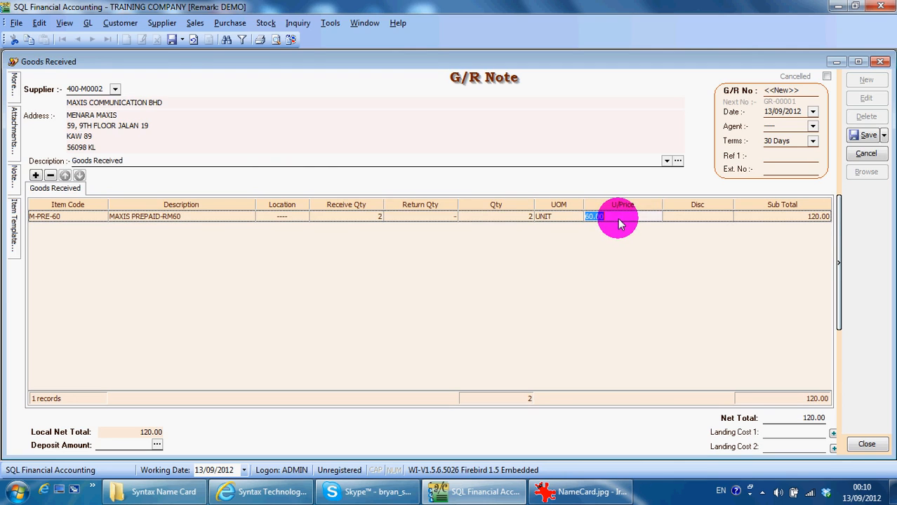
text(9)
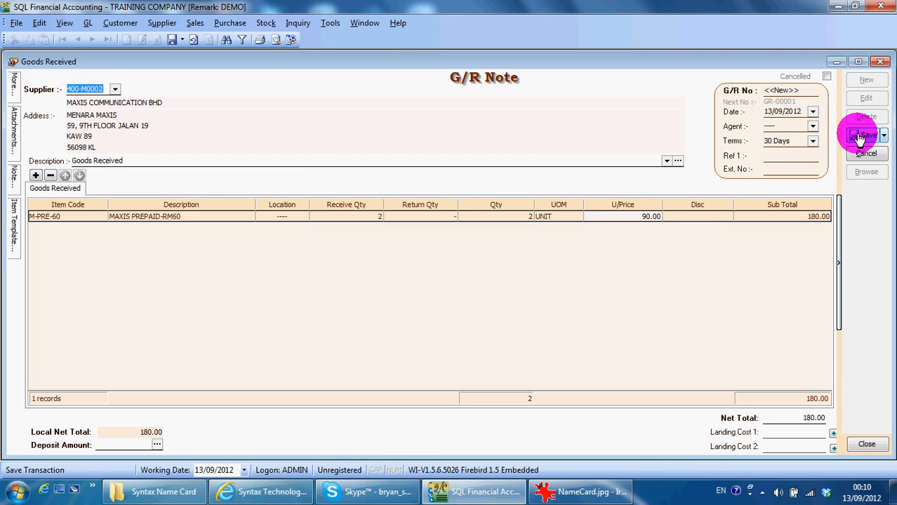
Save the note as GR-00001, then delete its Maxis item line, leaving a 0.00 total.
click(868, 98)
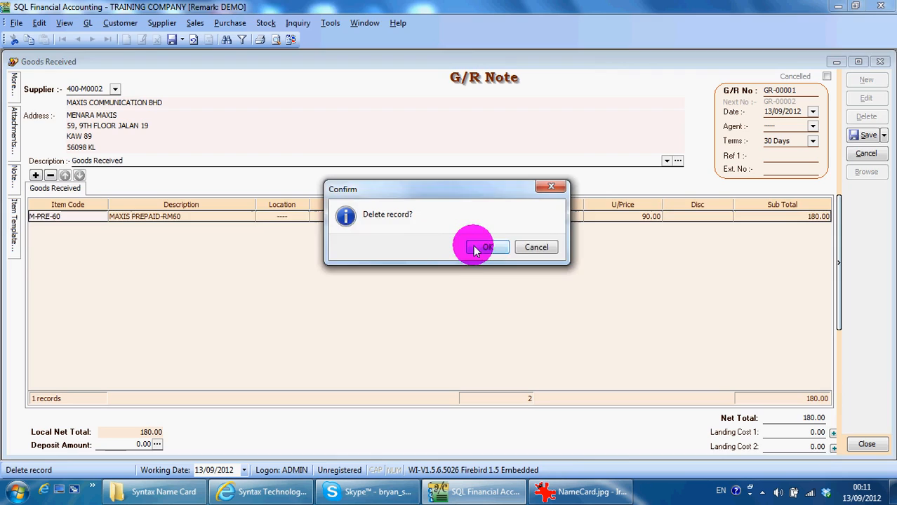
click(486, 247)
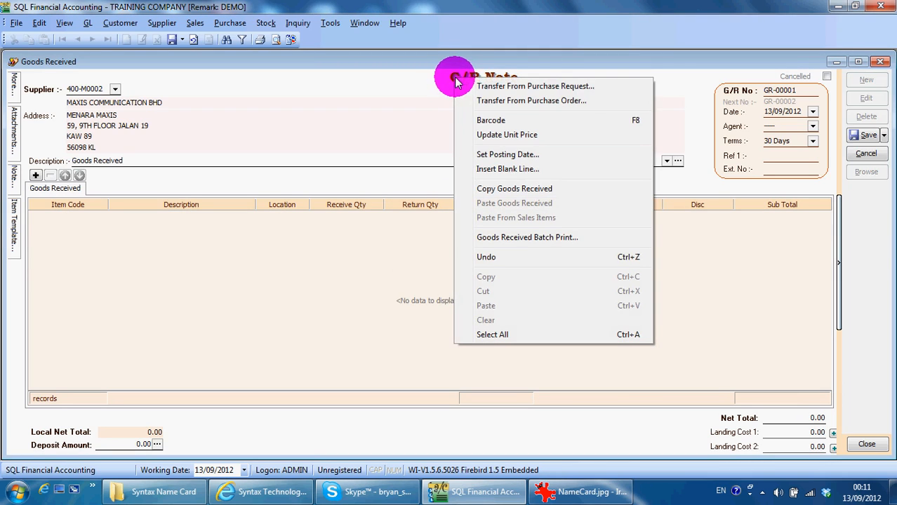
mouse_move(478, 101)
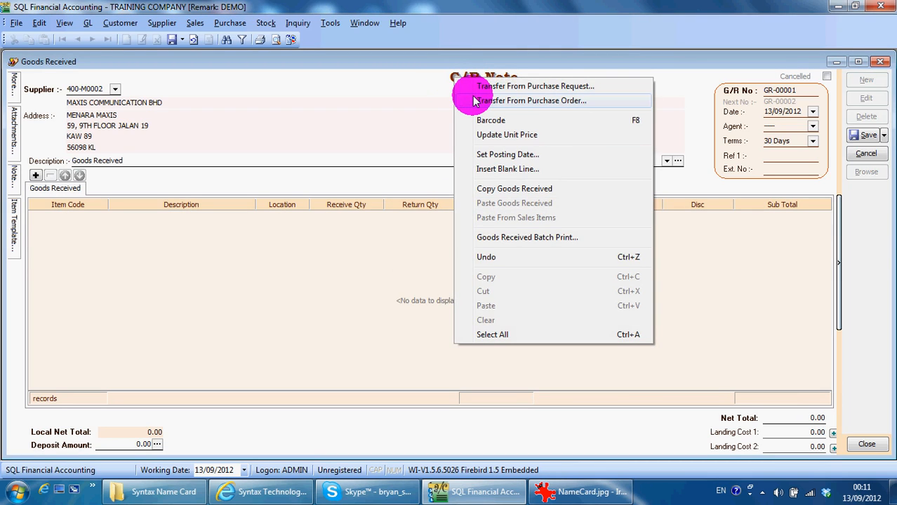
mouse_move(480, 109)
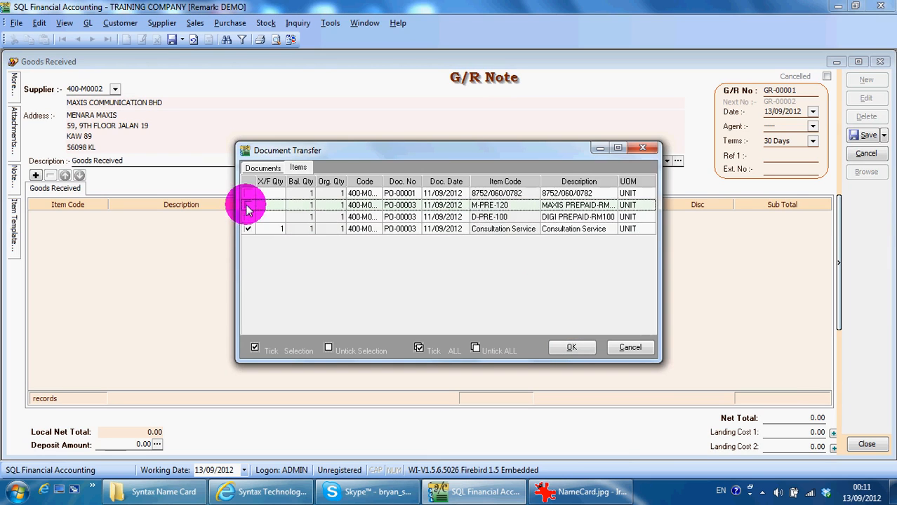
Transfer Maxis Prepaid RM120 and Consultation Service from the purchase order and save GR-00001 at 140.00.
click(247, 205)
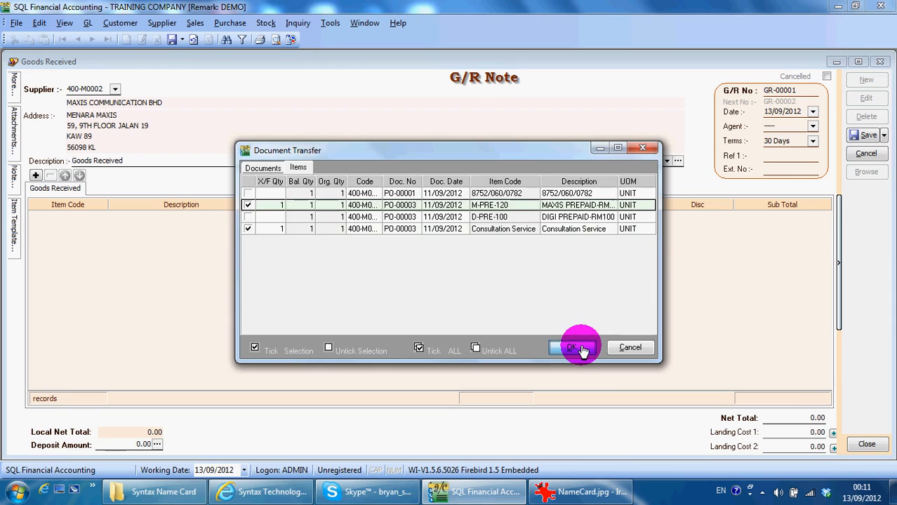
click(572, 349)
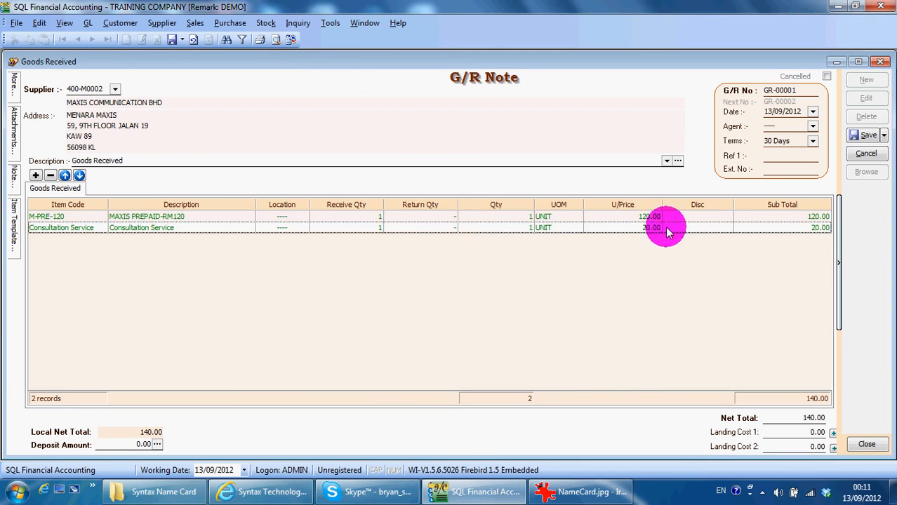
click(868, 135)
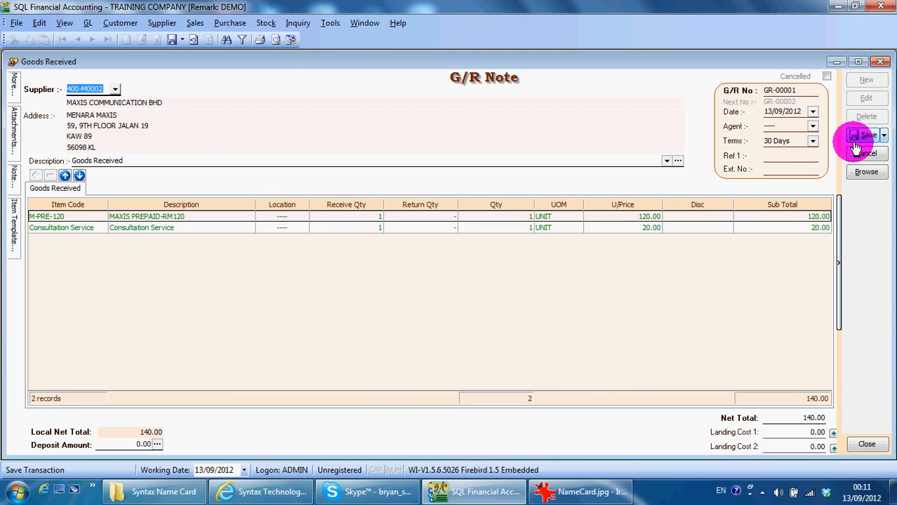
click(867, 135)
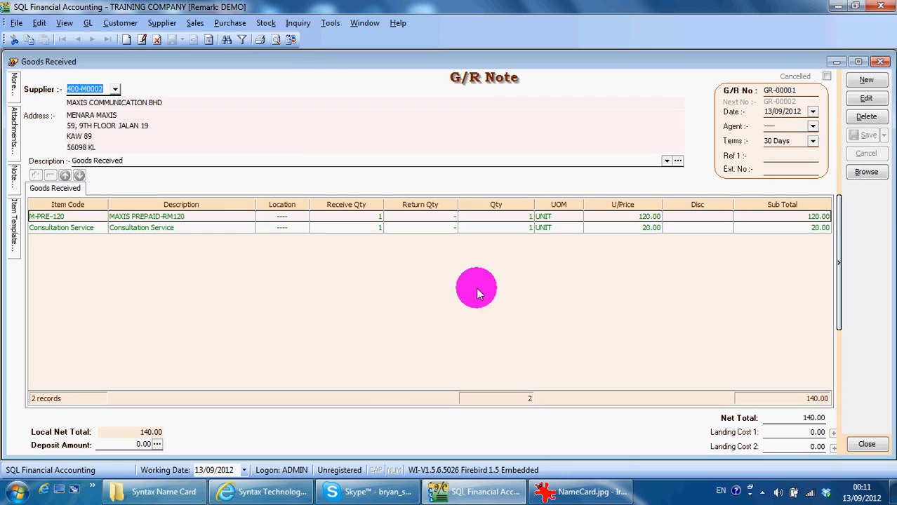
mouse_move(567, 325)
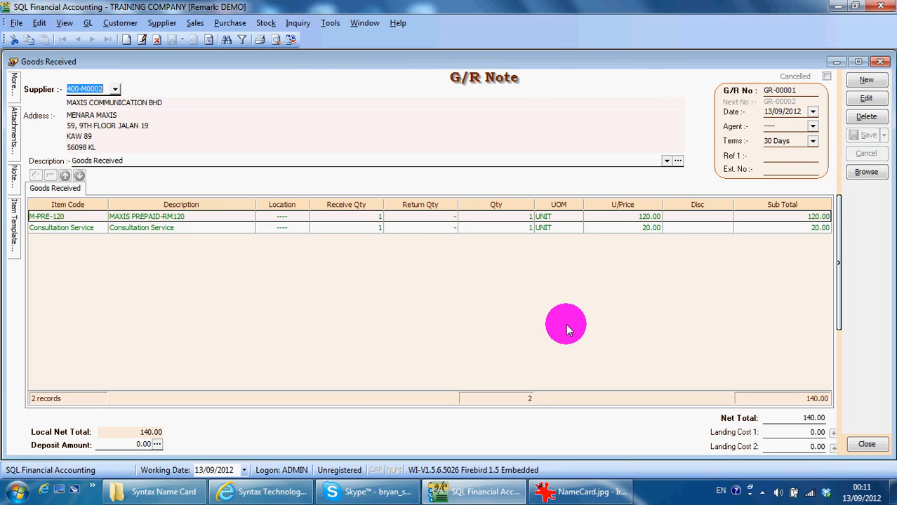
mouse_move(432, 68)
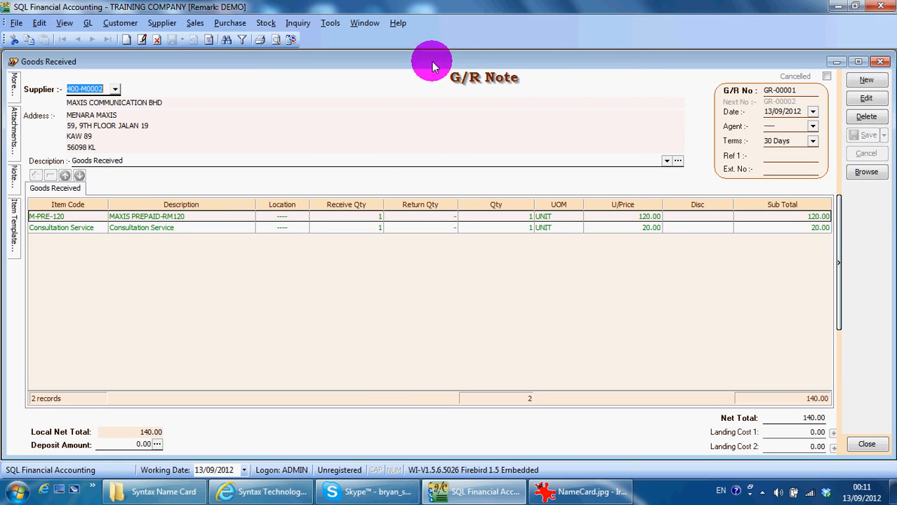
mouse_move(400, 318)
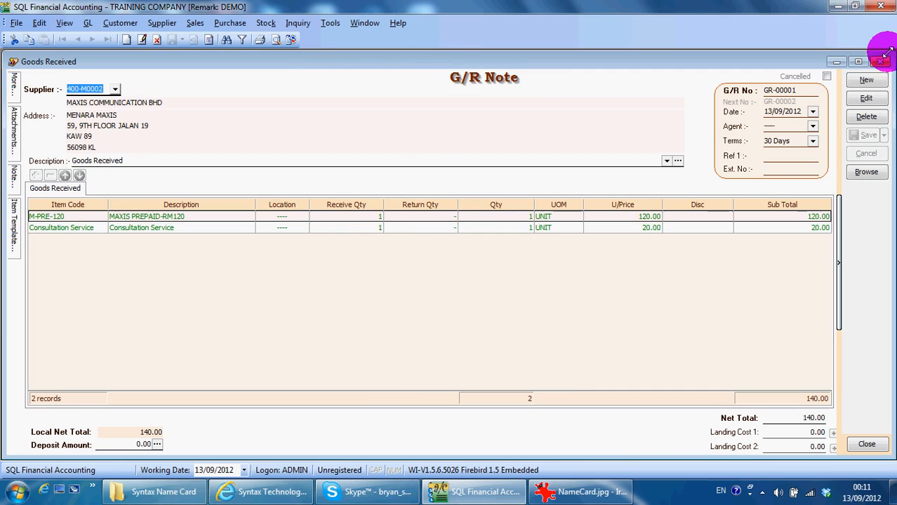
Close the Goods Received note and switch to the NameCard.jpg image in IrfanView.
click(868, 444)
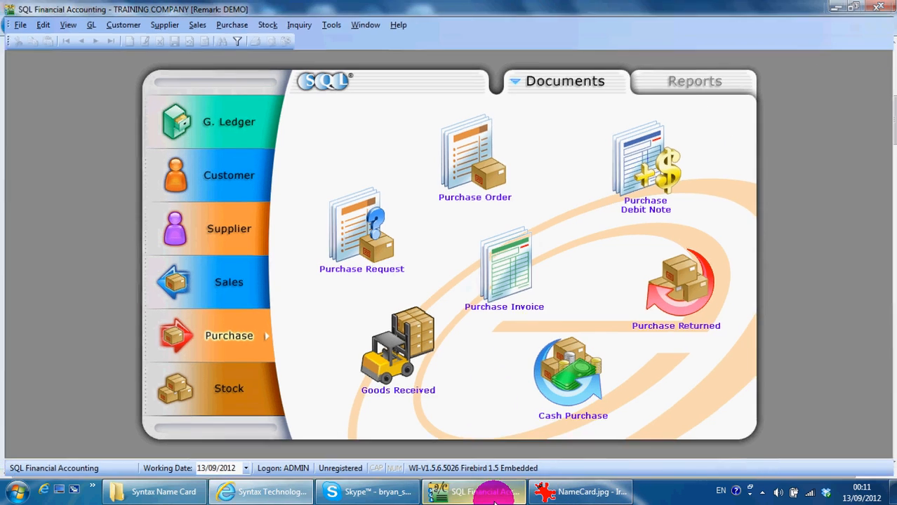
click(581, 491)
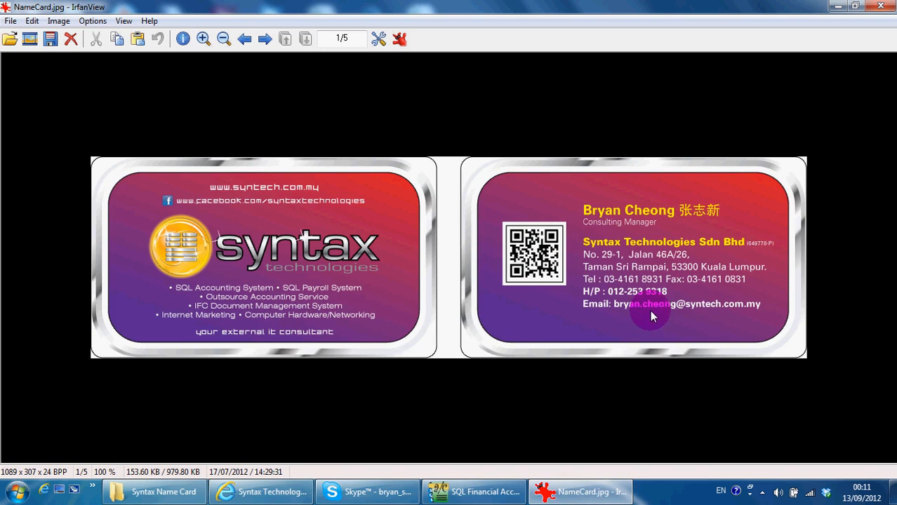